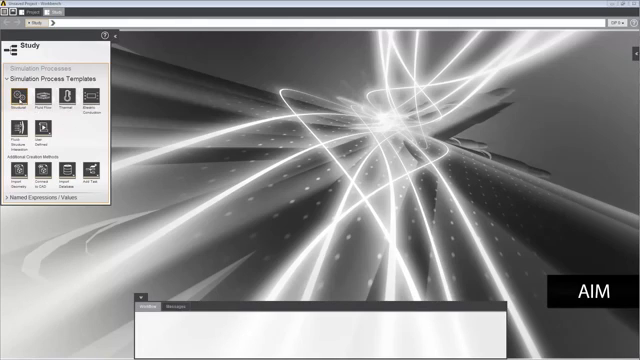
Create a Structural static simulation process with automatic contact detection
click(20, 97)
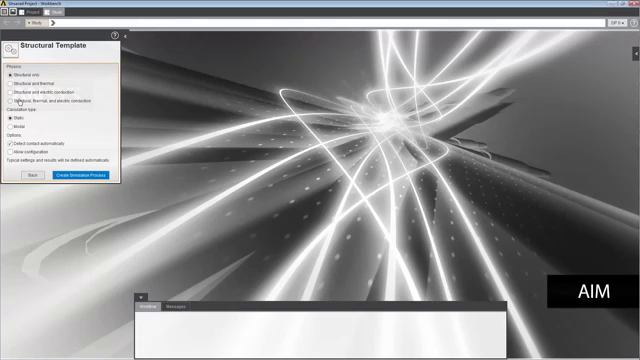
click(18, 118)
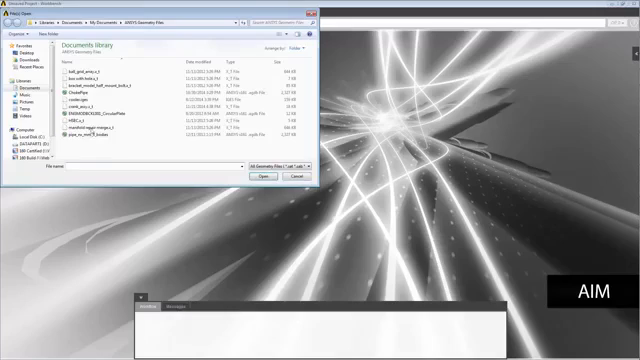
Import the crank assembly geometry file into Simulation Process 1
click(100, 104)
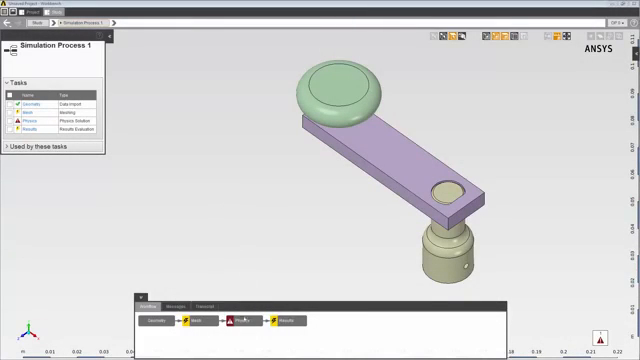
click(243, 320)
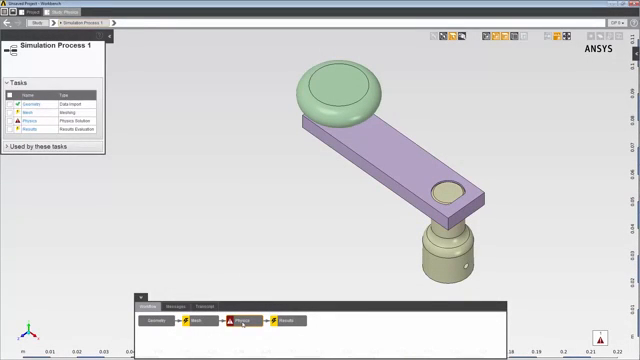
Open Contact 1 in Interface Conditions and view its Bonded Behavior 1
click(235, 318)
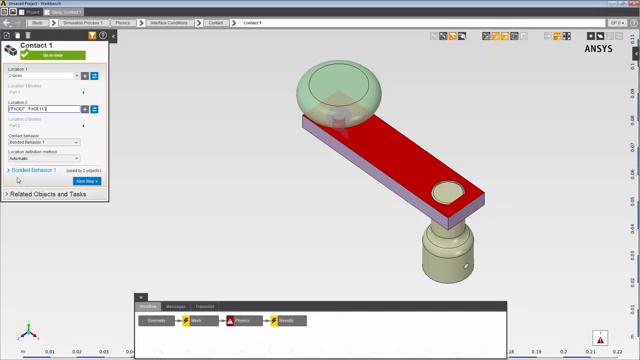
click(11, 174)
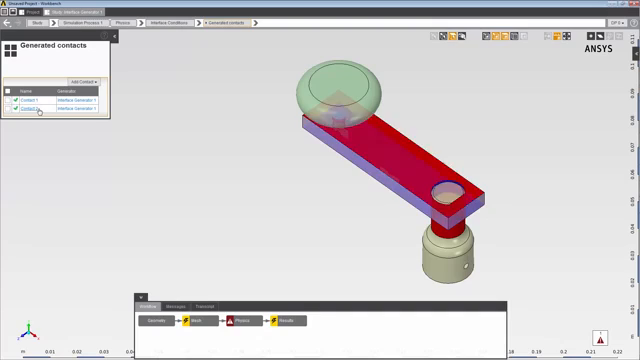
Open Contact 2 from the Generated contacts list to inspect its properties
click(35, 110)
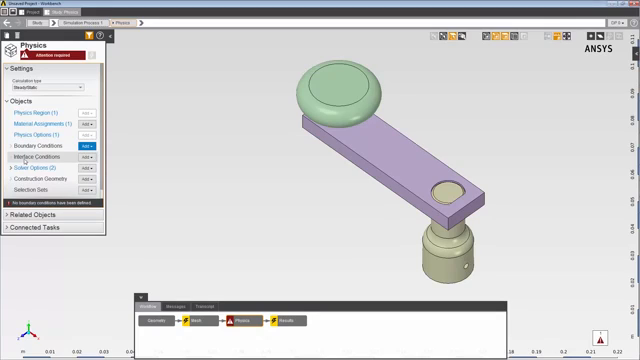
Add a manual contact, hide the bar, and pick the knob shaft's two faces
click(91, 157)
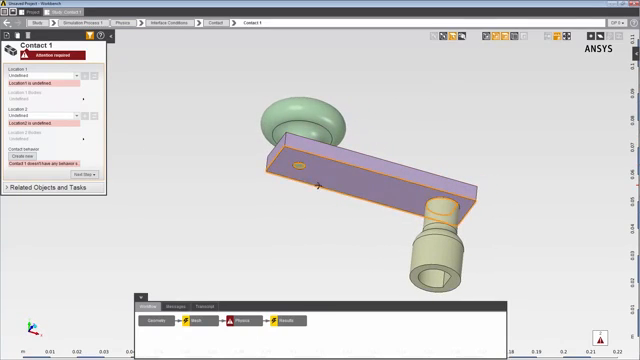
right_click(320, 165)
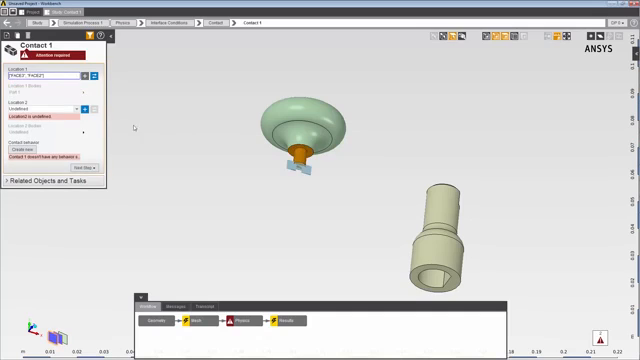
right_click(295, 160)
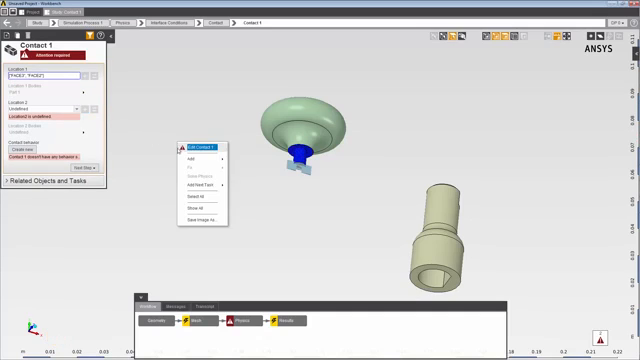